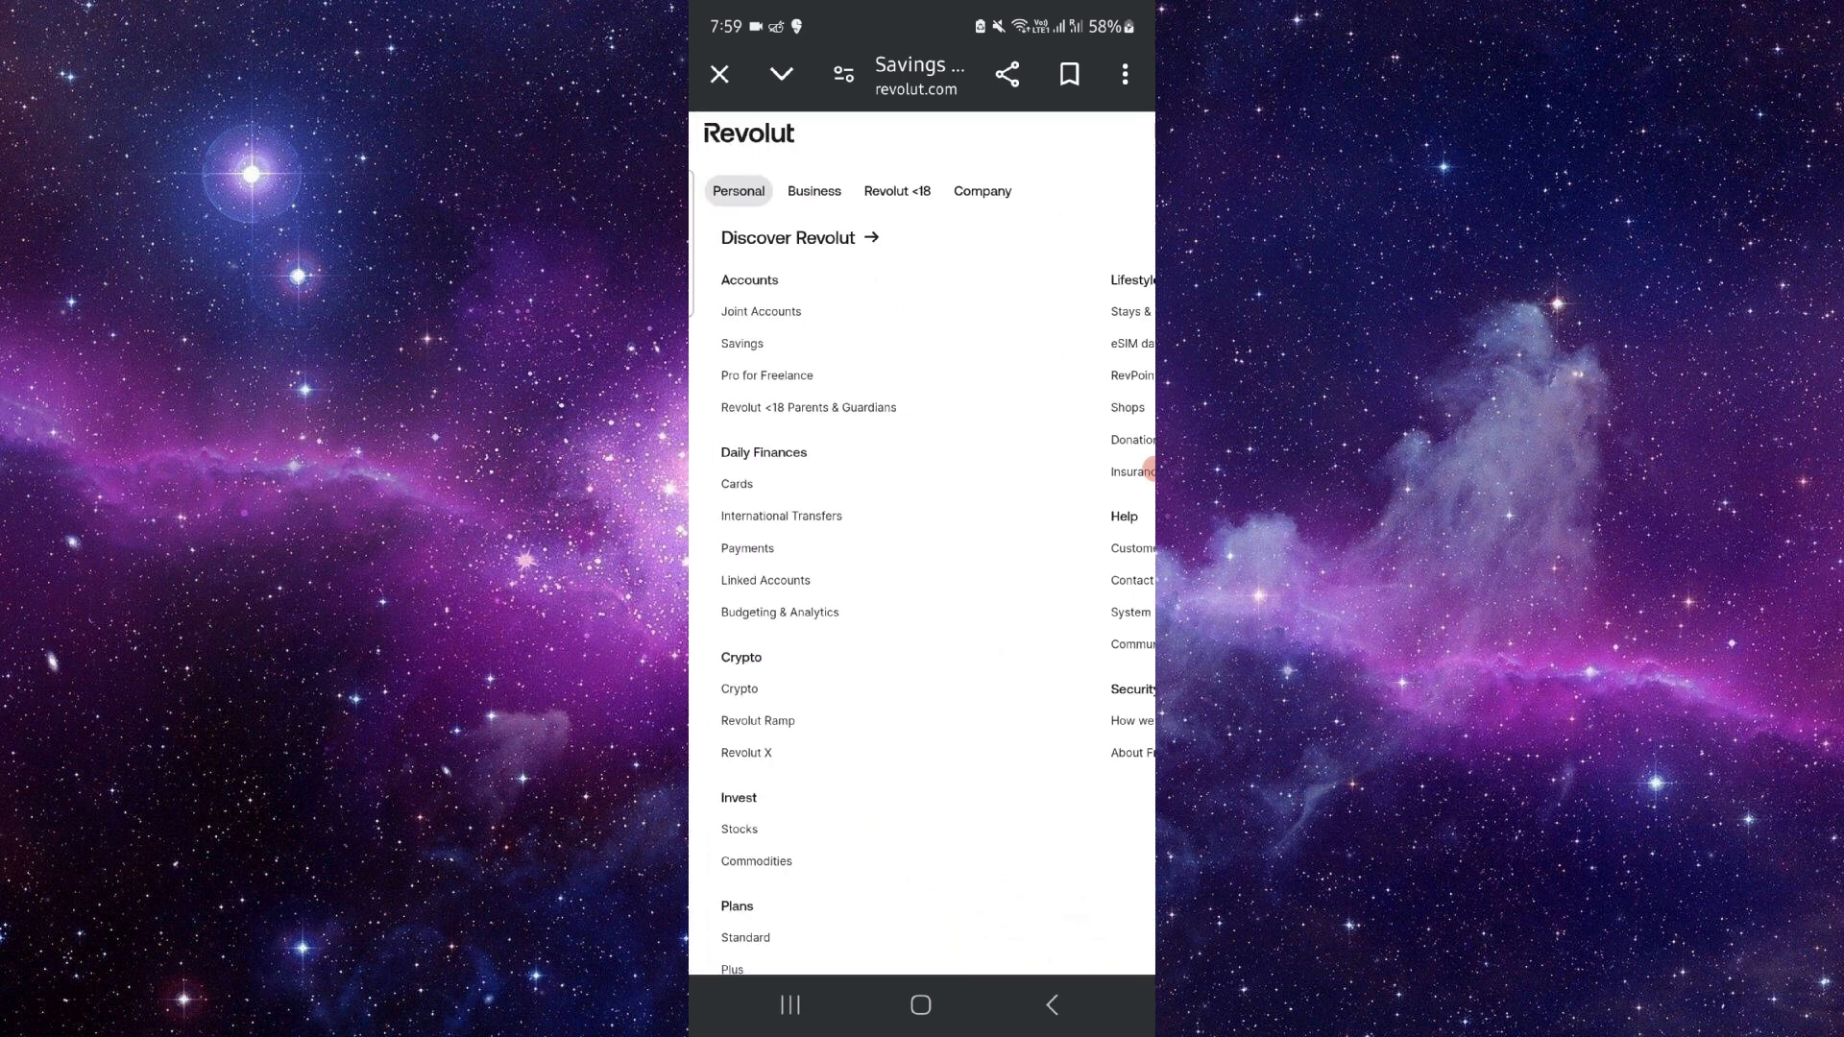
# Step: Scroll the Revolut menu to Invest and choose Stocks to load the Stocks page
pyautogui.scroll(-3)
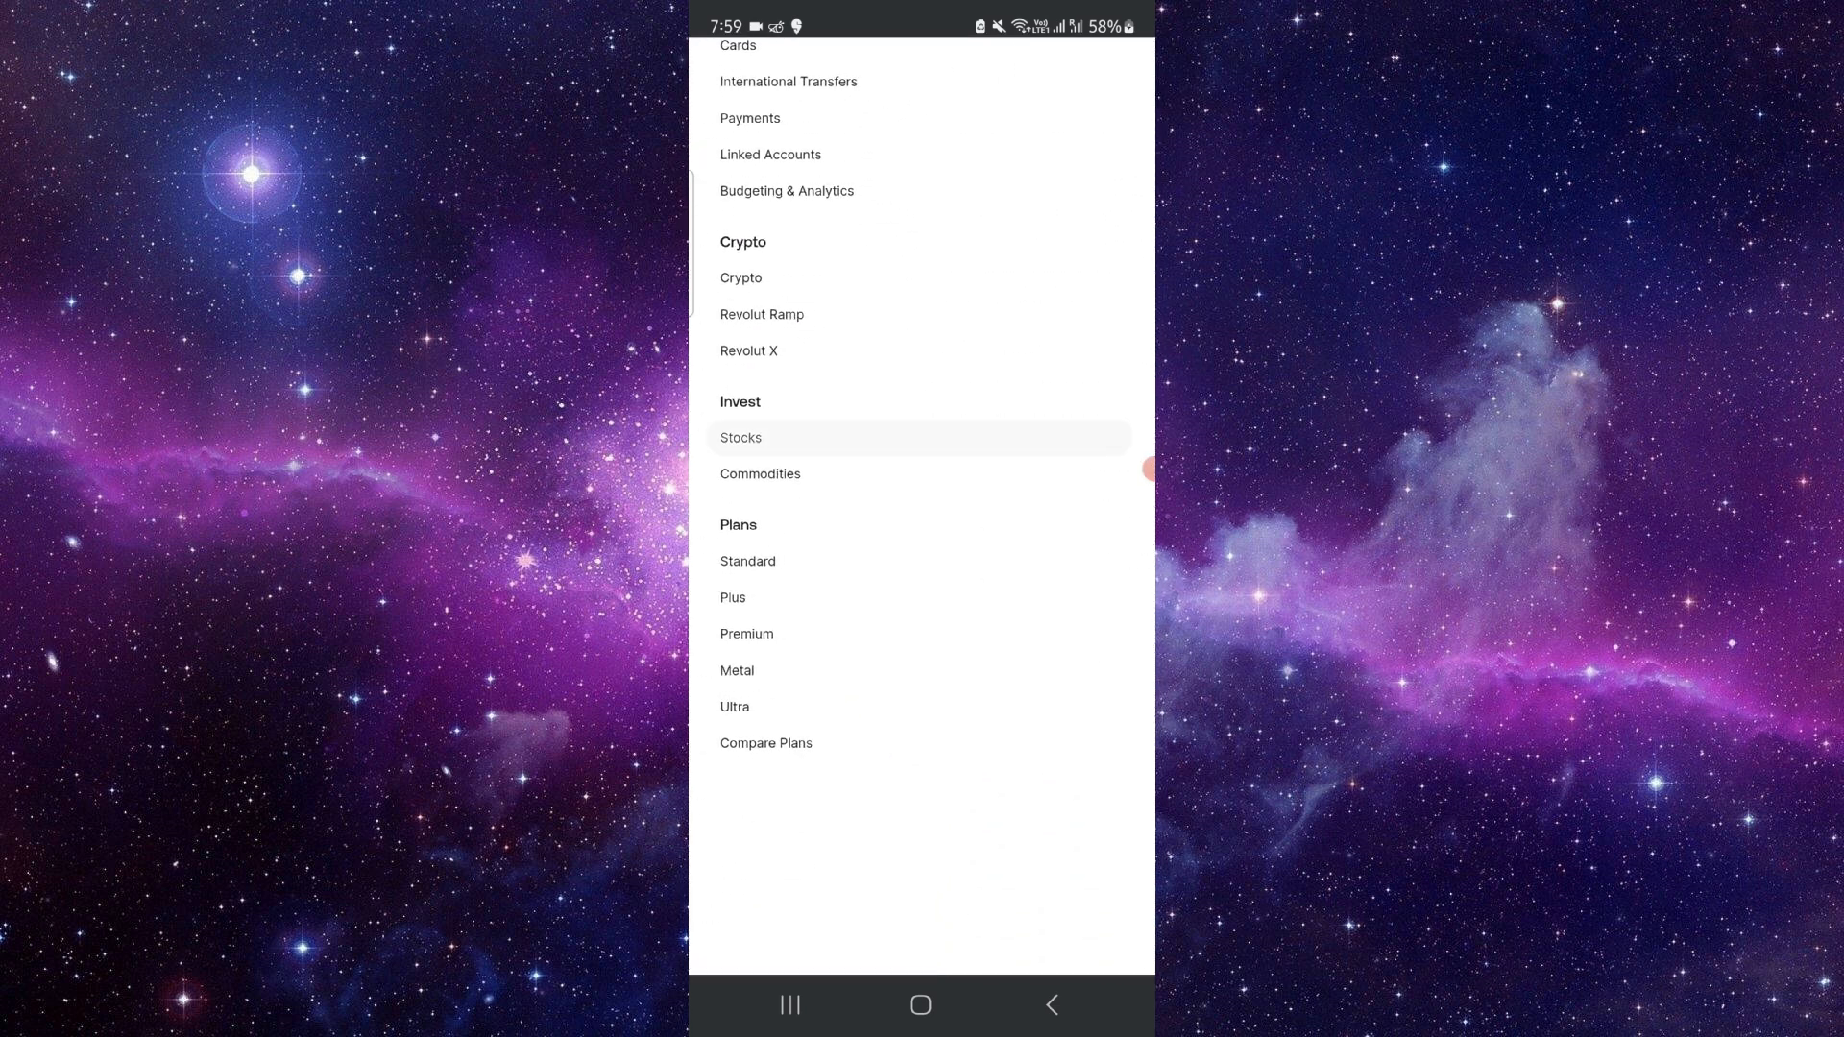
pyautogui.click(741, 436)
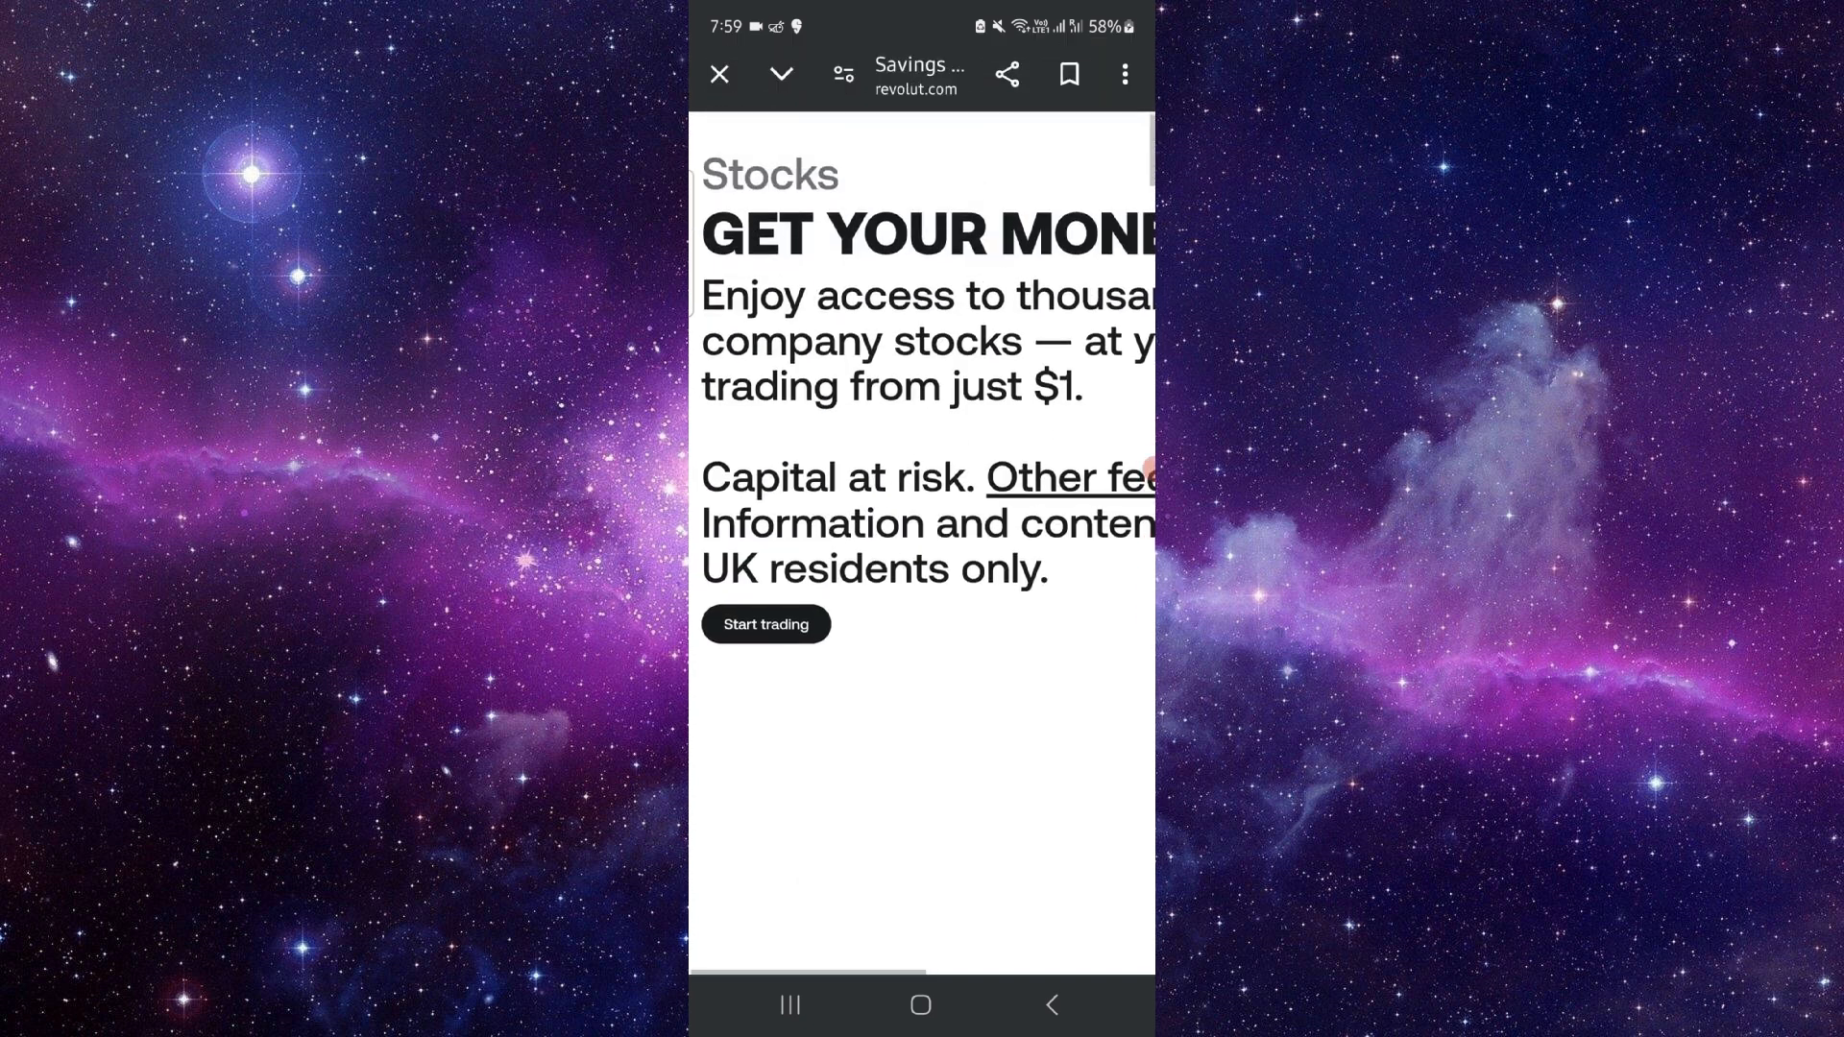